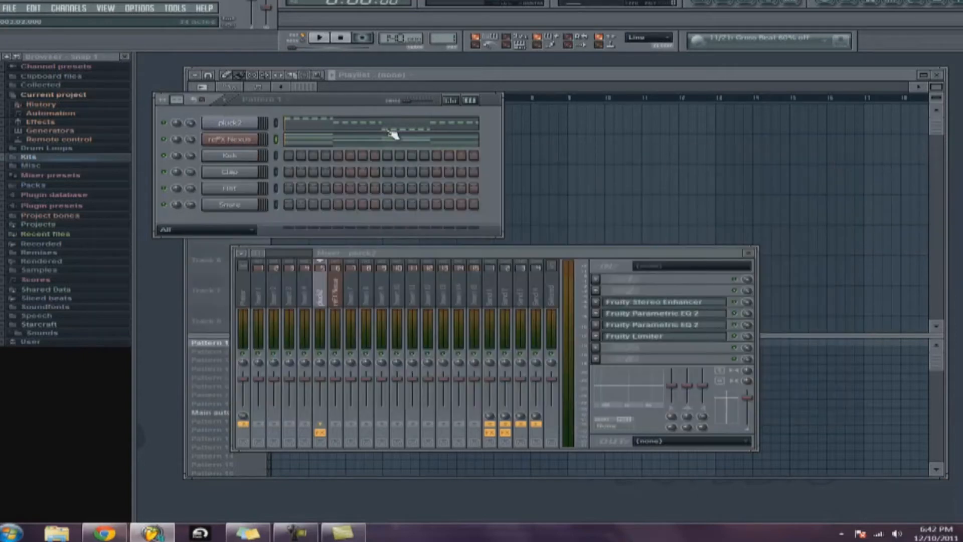
# Select the reFX Nexus insert in the Mixer to inspect its effects
pyautogui.click(231, 123)
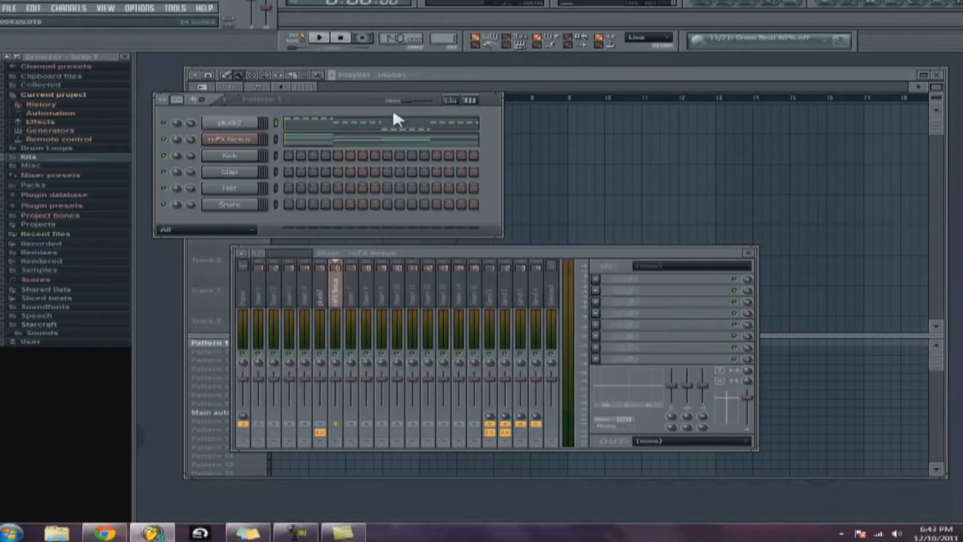
pyautogui.moveTo(337, 107)
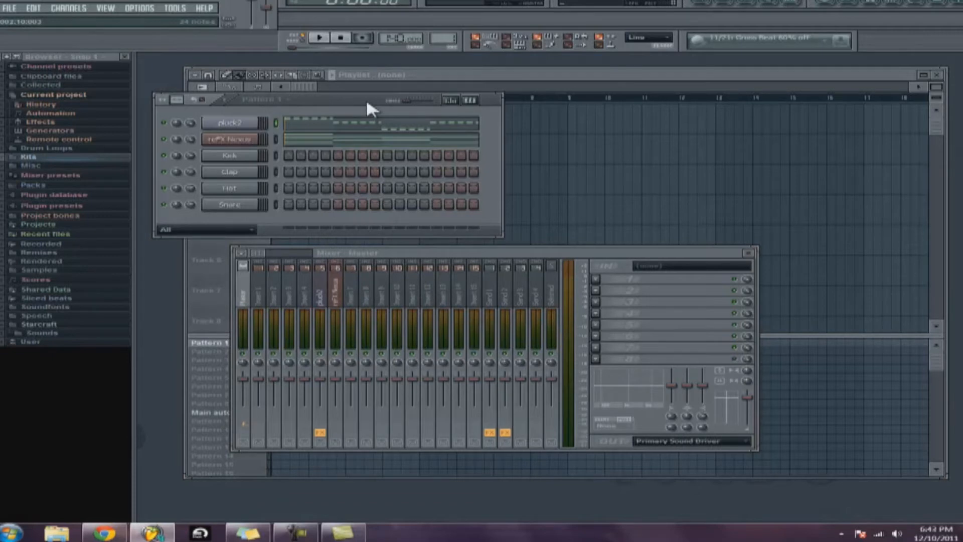
# Play and stop the beat twice to audition the Master level
pyautogui.click(320, 39)
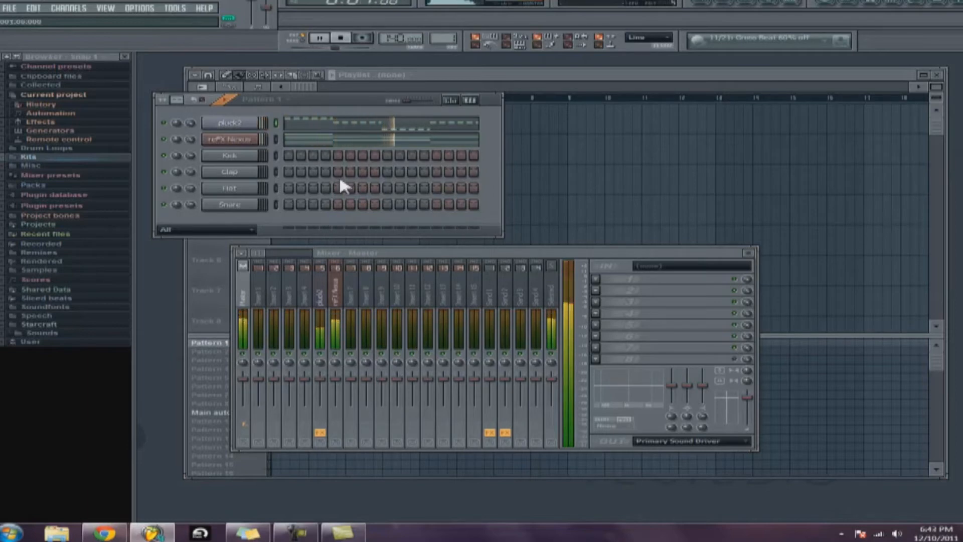
pyautogui.click(319, 40)
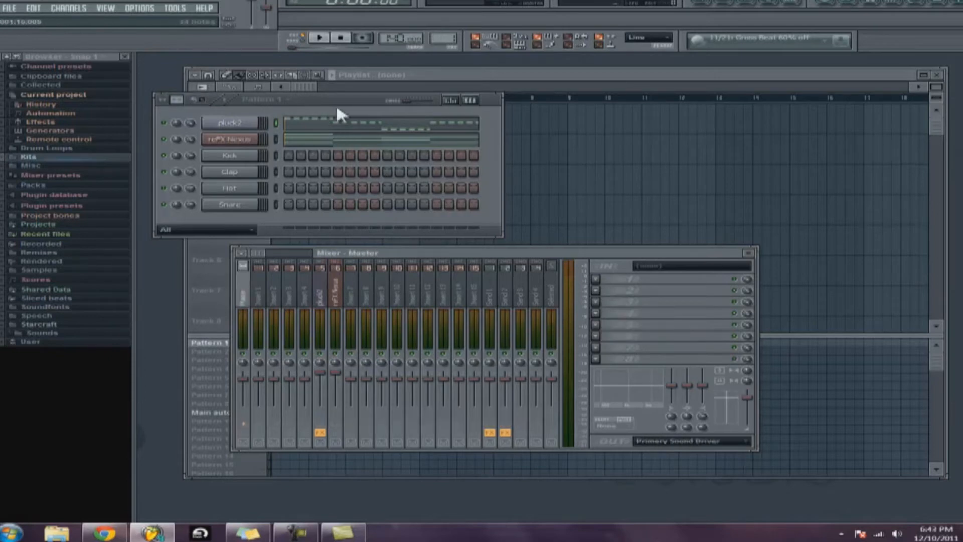
pyautogui.click(321, 39)
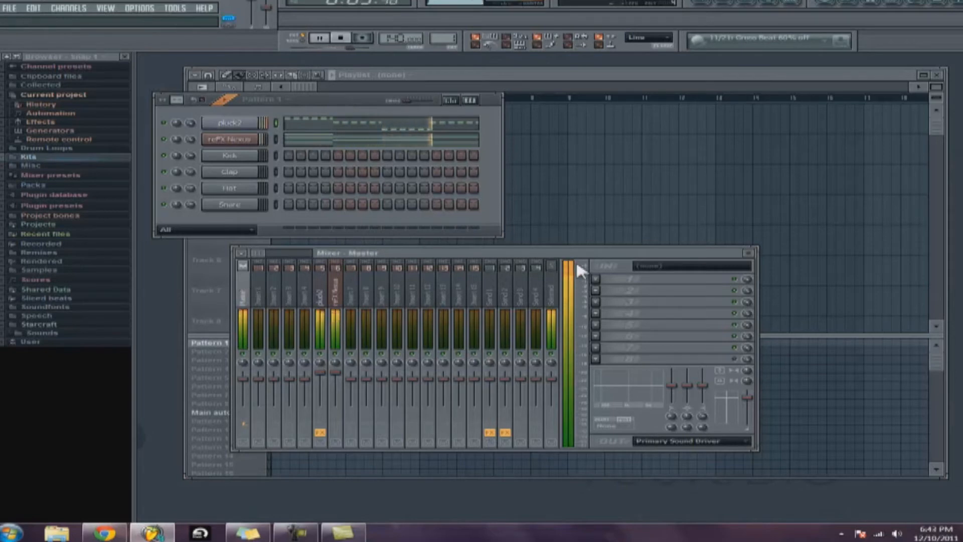
pyautogui.click(338, 38)
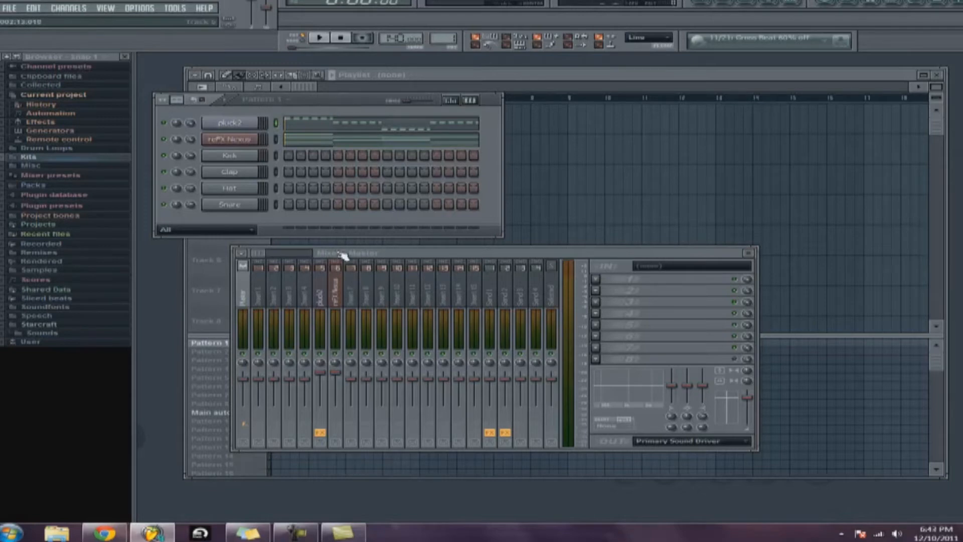
pyautogui.moveTo(737, 376)
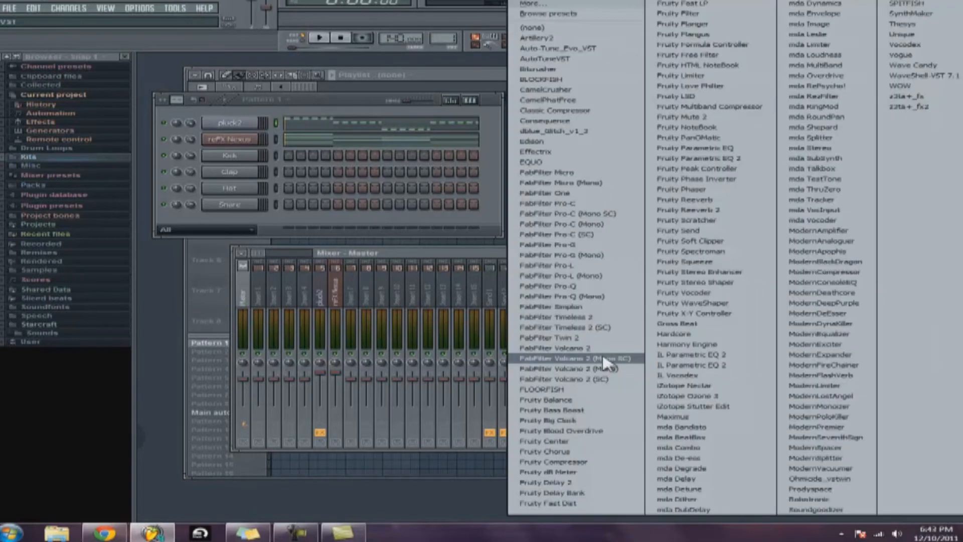
# Load Fruity Limiter into a Master effect slot, reposition its window, then close it
pyautogui.click(690, 72)
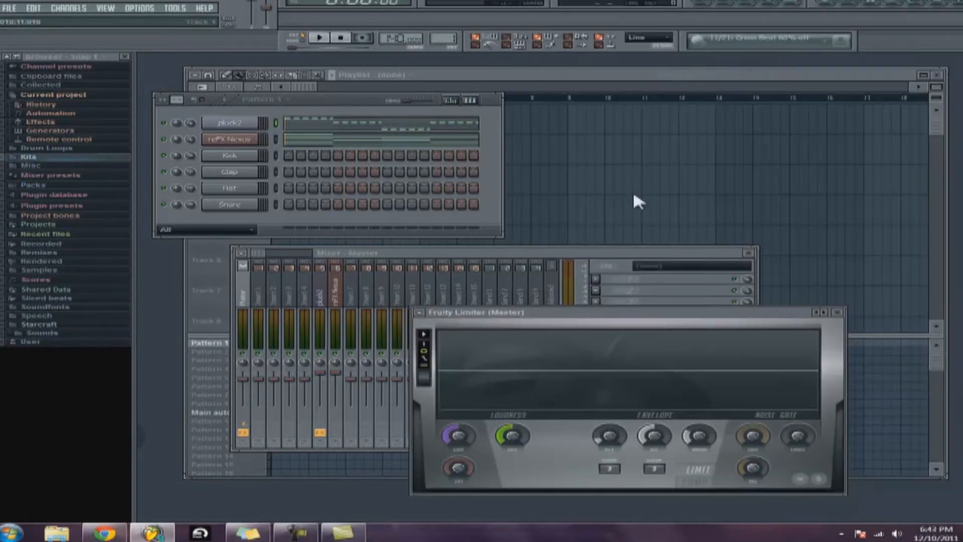
pyautogui.moveTo(473, 312); pyautogui.dragTo(550, 224)
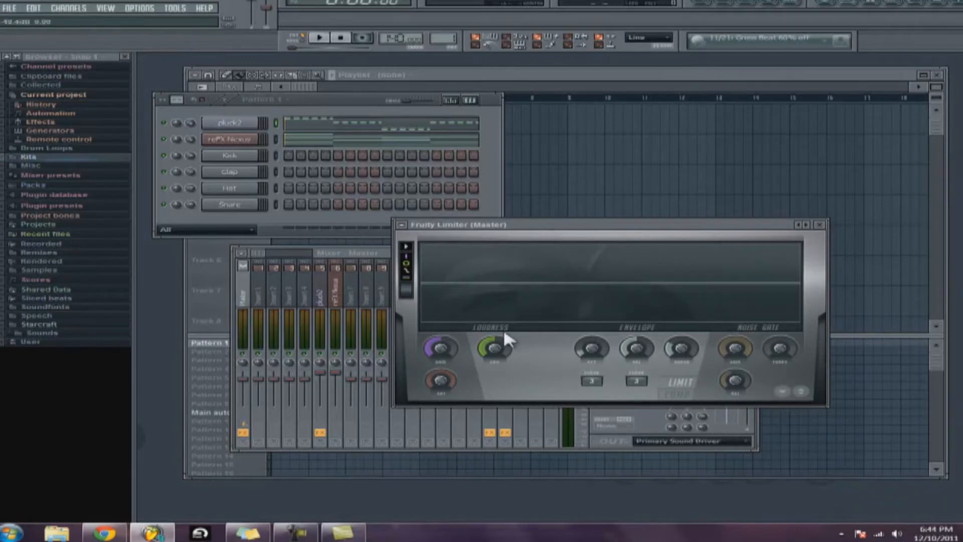
pyautogui.moveTo(491, 350); pyautogui.dragTo(502, 361)
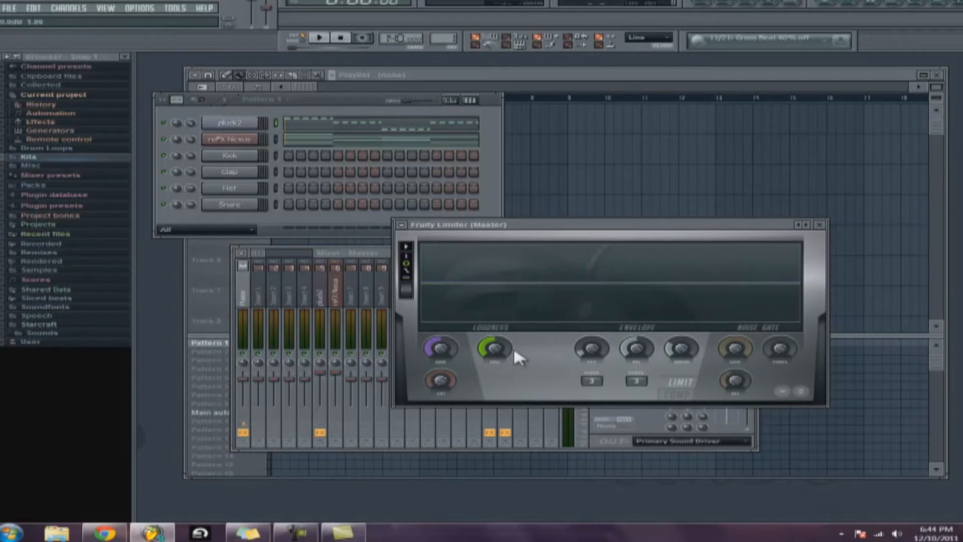
pyautogui.moveTo(501, 352)
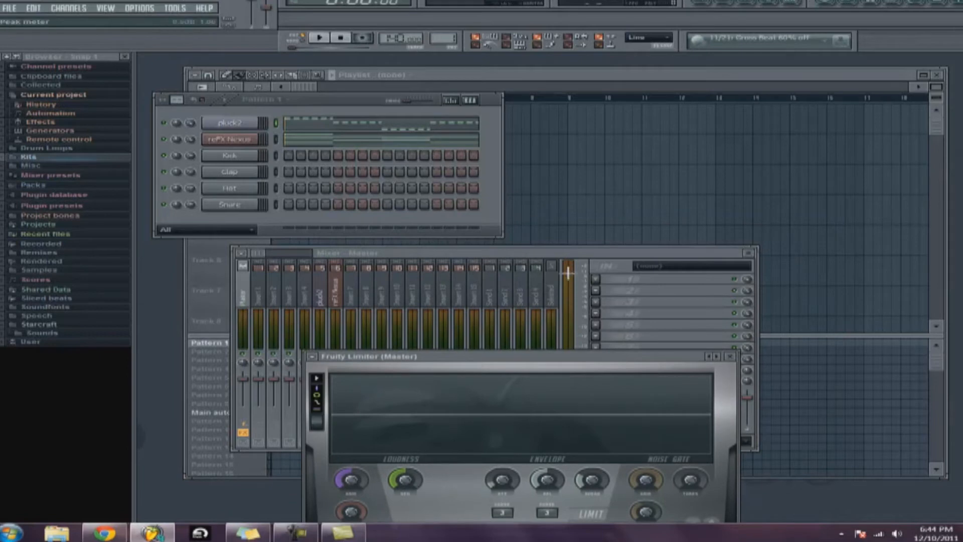
pyautogui.moveTo(583, 387)
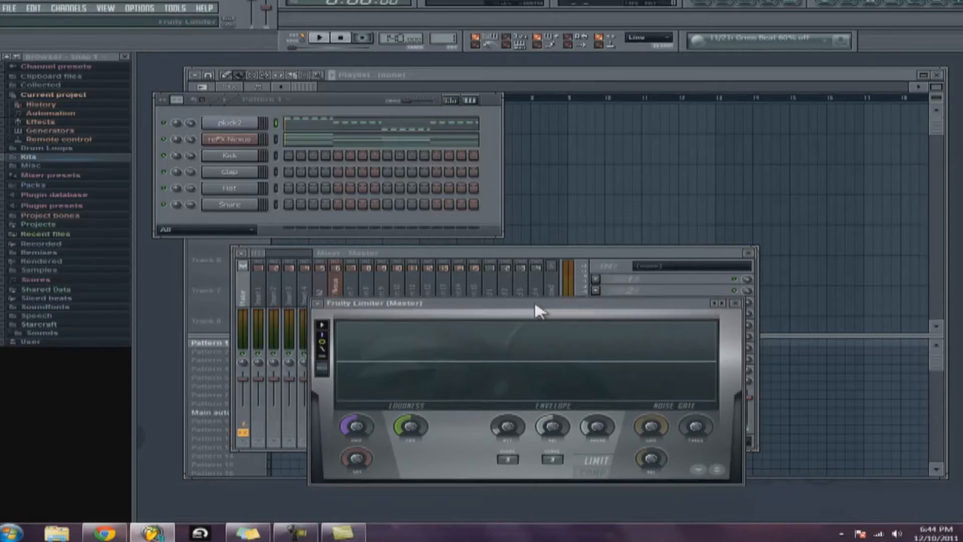
pyautogui.moveTo(537, 310); pyautogui.dragTo(485, 301)
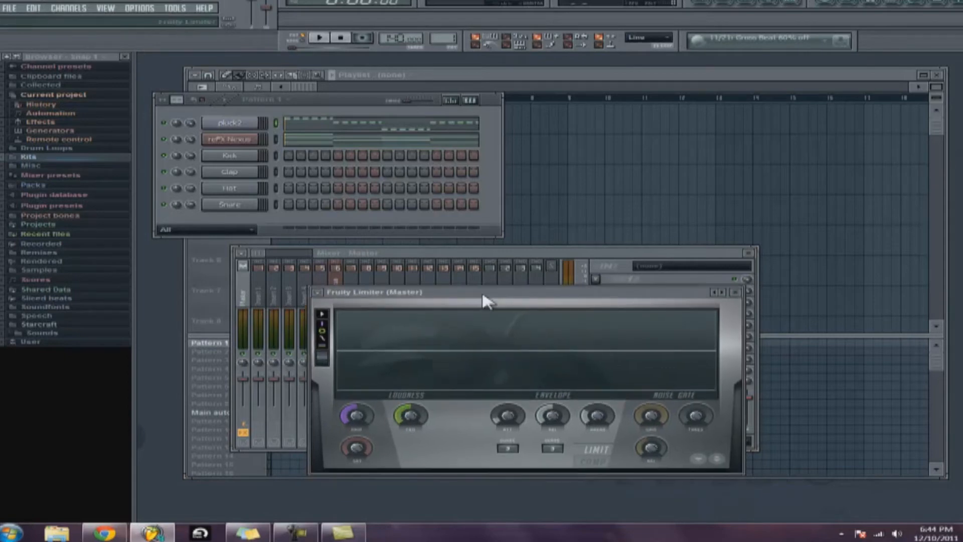
pyautogui.click(318, 39)
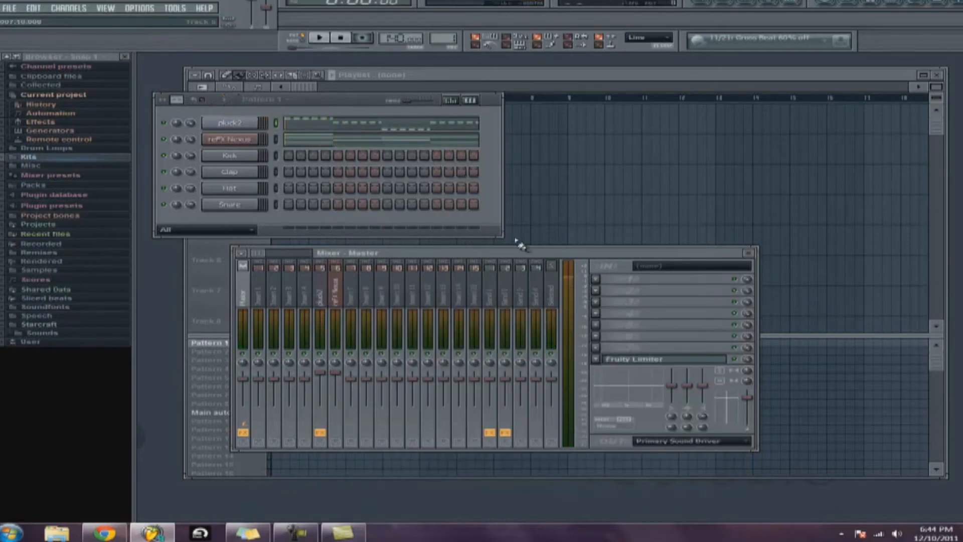
pyautogui.moveTo(498, 253)
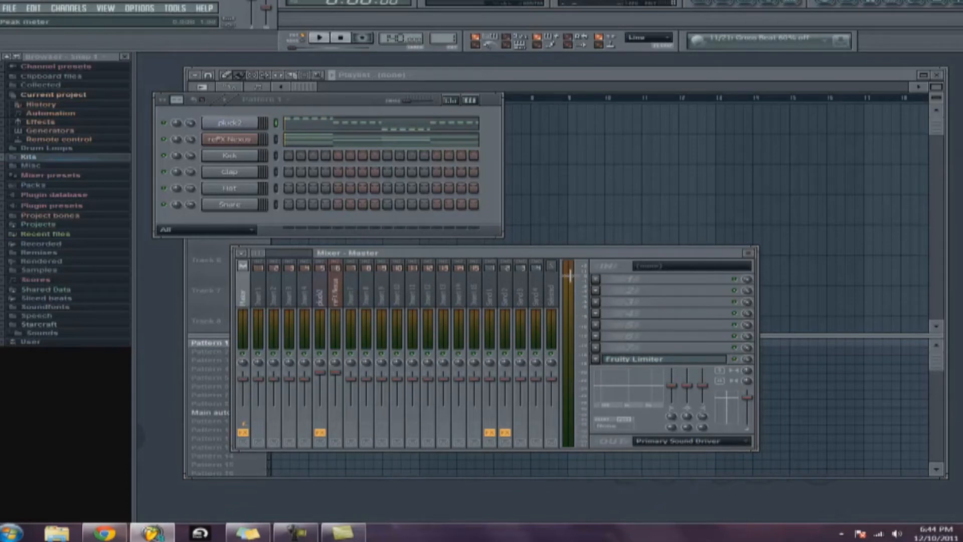
# Switch through the reFX Nexus insert and open pluck2's Fruity Limiter
pyautogui.click(322, 38)
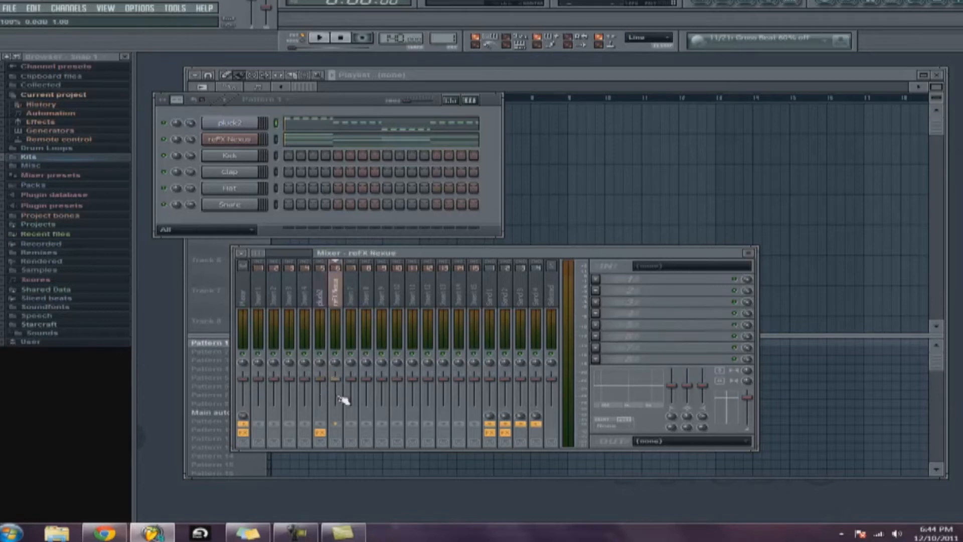
pyautogui.click(320, 39)
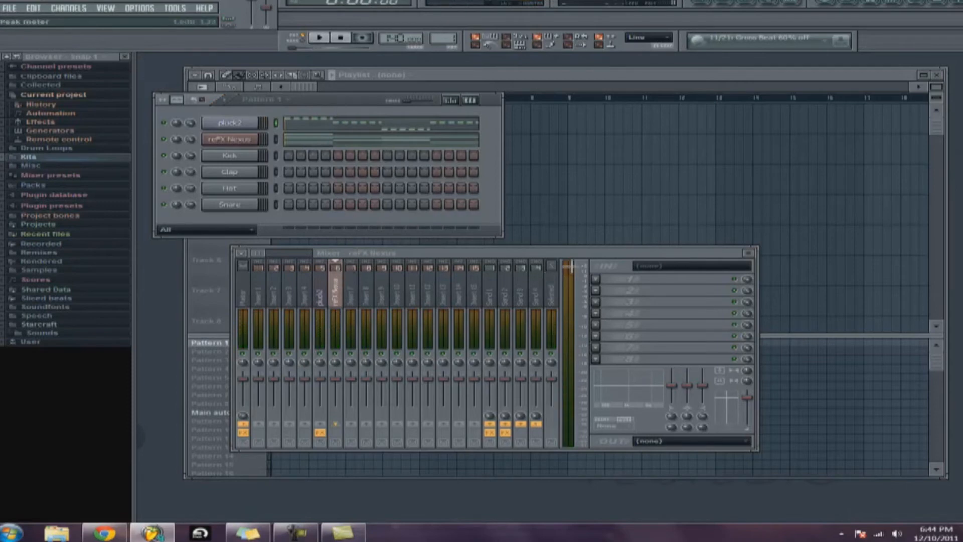
pyautogui.click(244, 298)
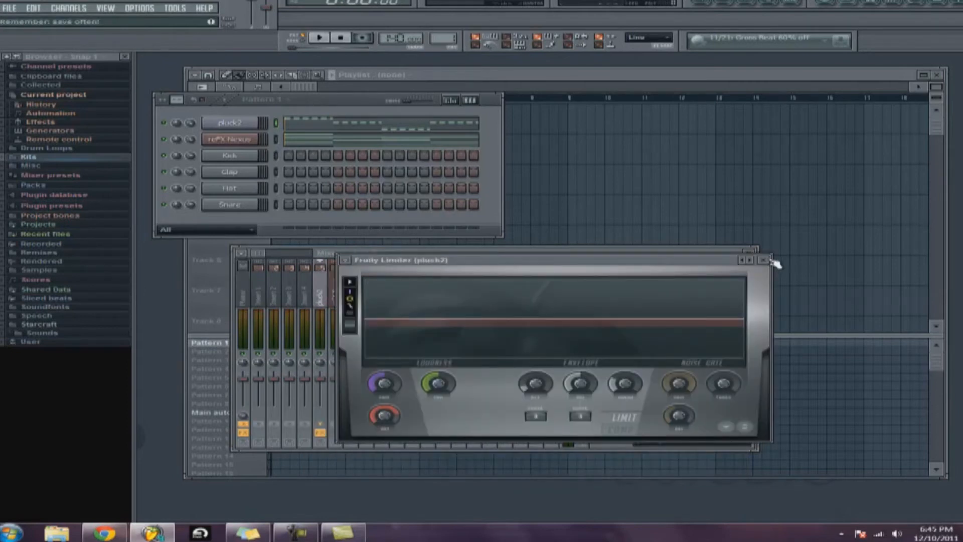
# Close pluck2's limiter window and open the Master's Fruity Limiter instead
pyautogui.click(762, 258)
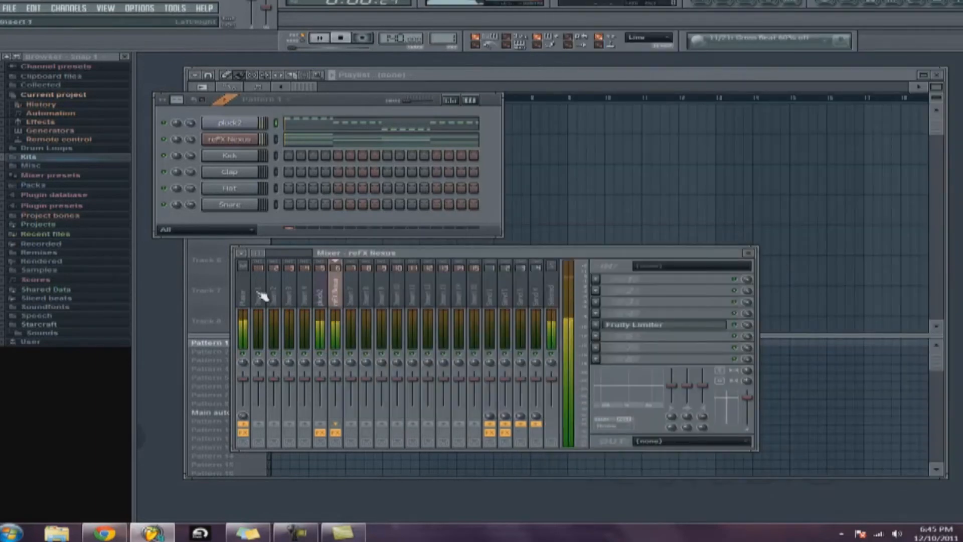
pyautogui.click(246, 297)
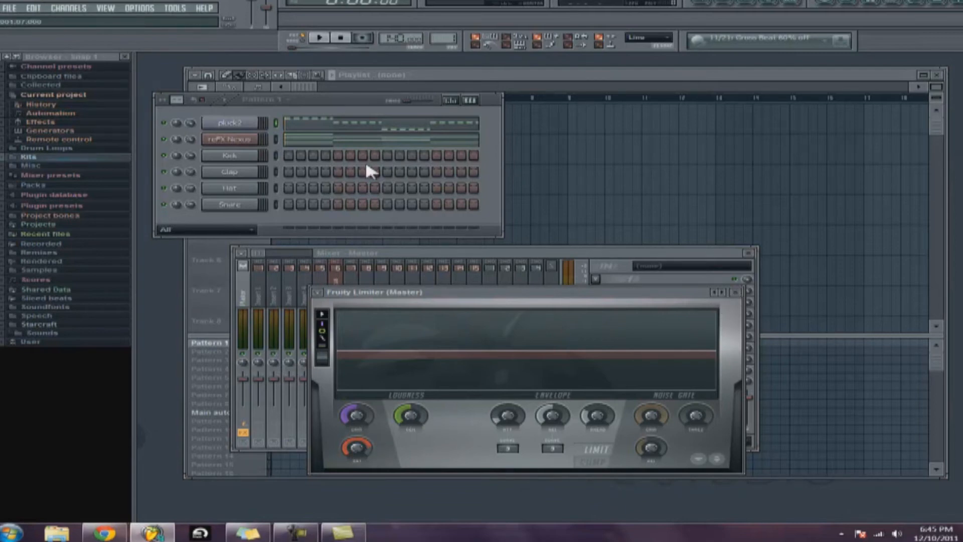
pyautogui.click(322, 39)
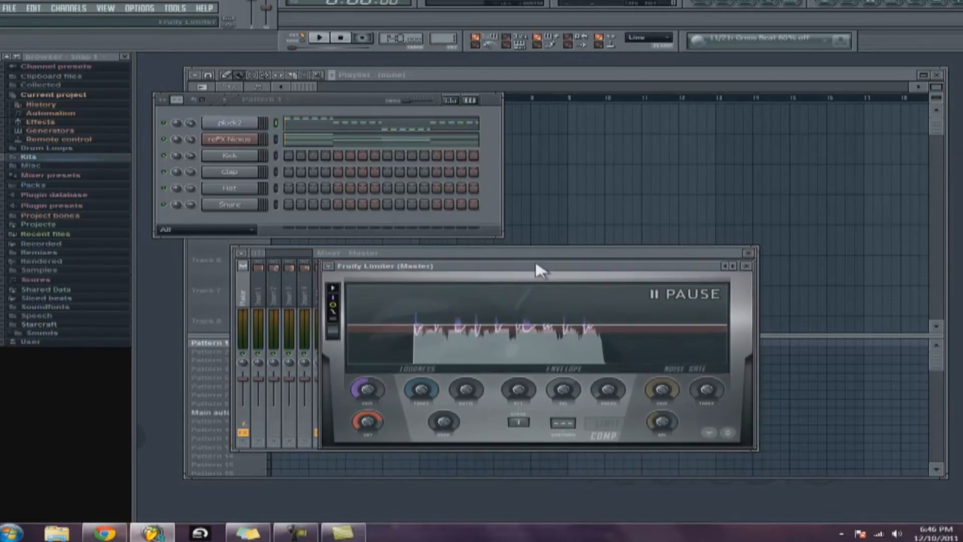
pyautogui.moveTo(395, 436)
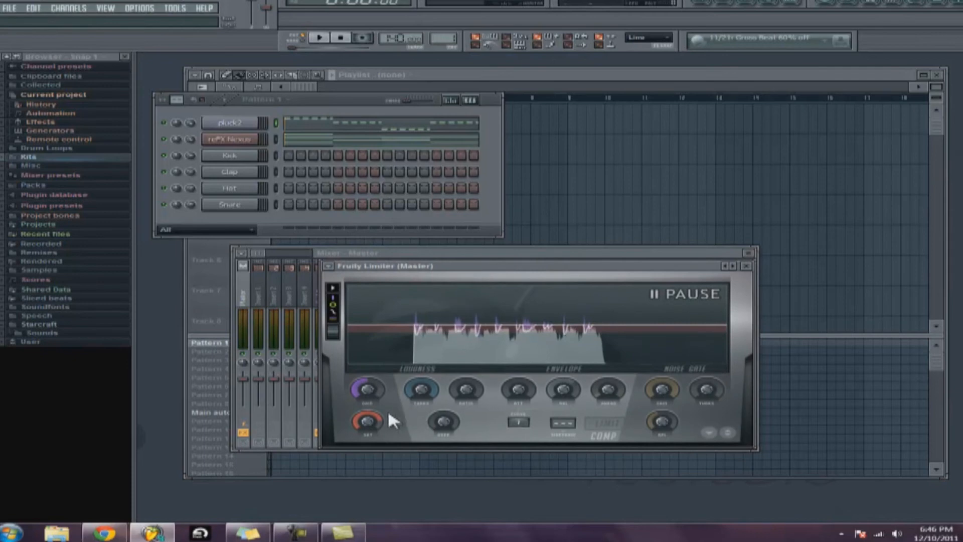
pyautogui.moveTo(608, 435)
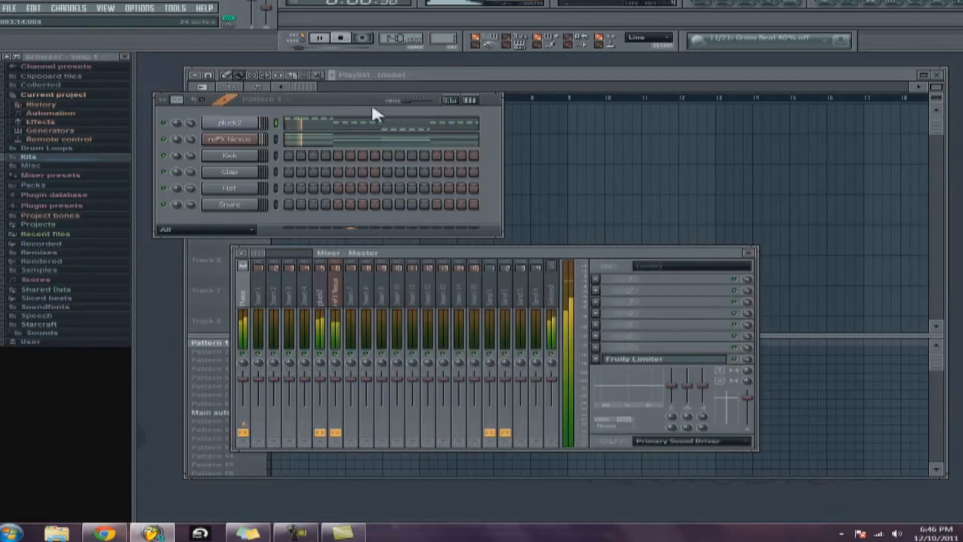
# Stop playback and load Fruity Parametric EQ 2 into an empty Master slot
pyautogui.click(318, 39)
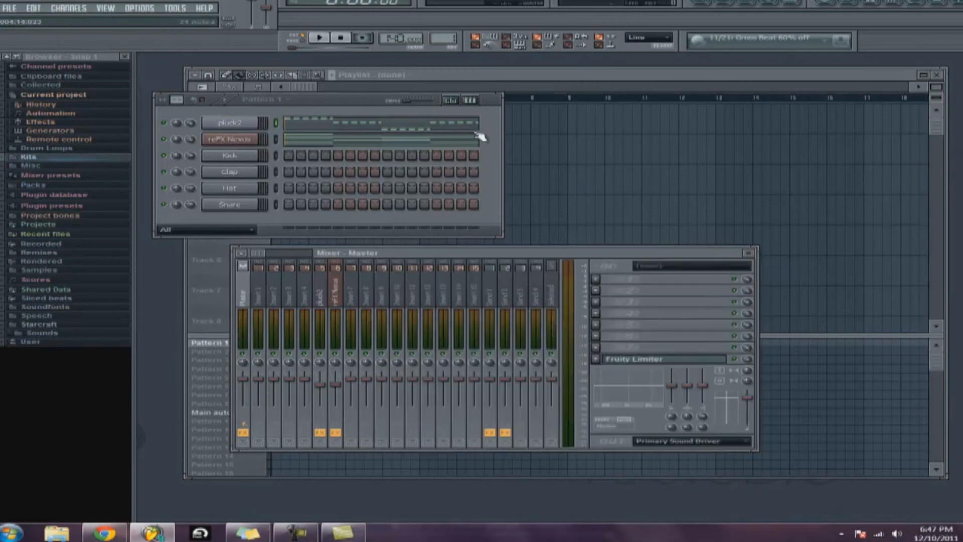
pyautogui.click(320, 38)
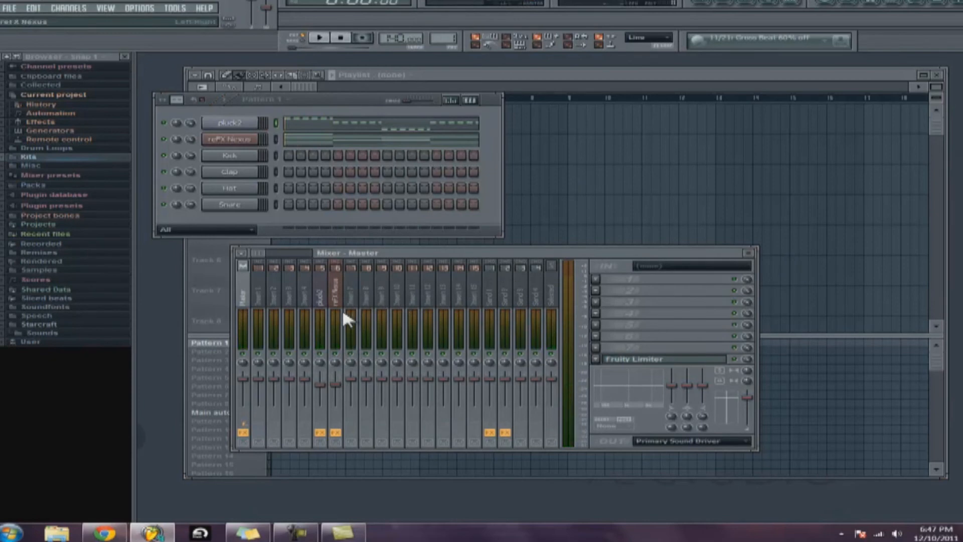
pyautogui.click(634, 359)
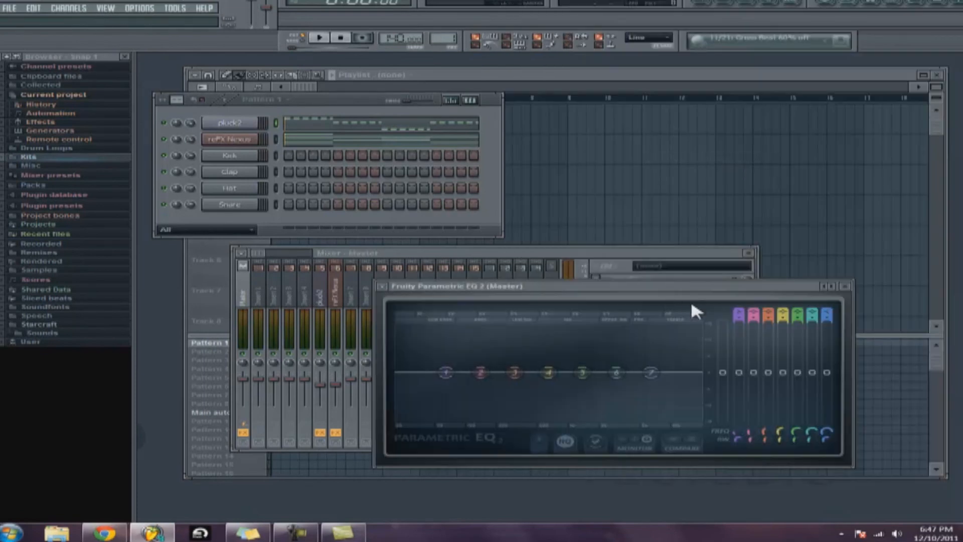
# Apply the '30Hz + 18kHz cut' preset to the Master EQ and close its window
pyautogui.click(383, 286)
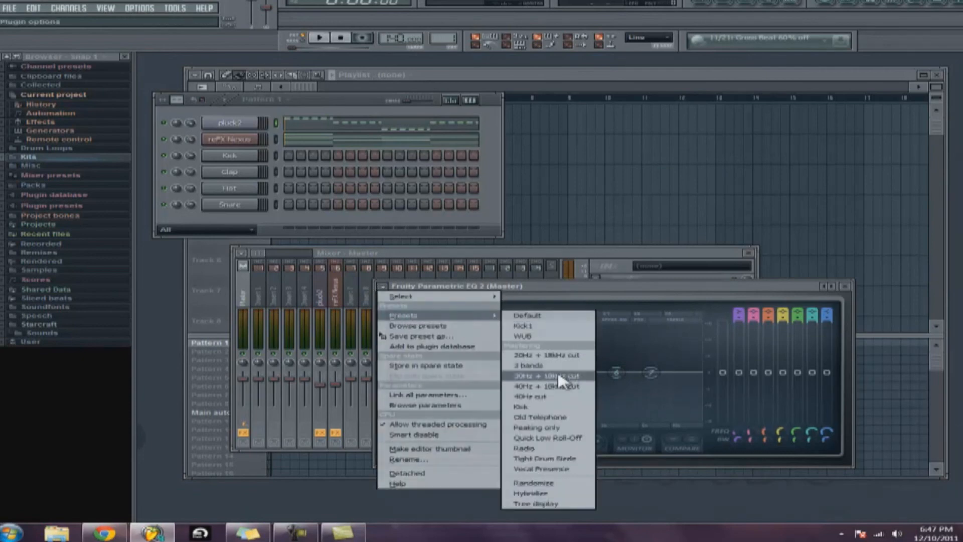
pyautogui.click(545, 375)
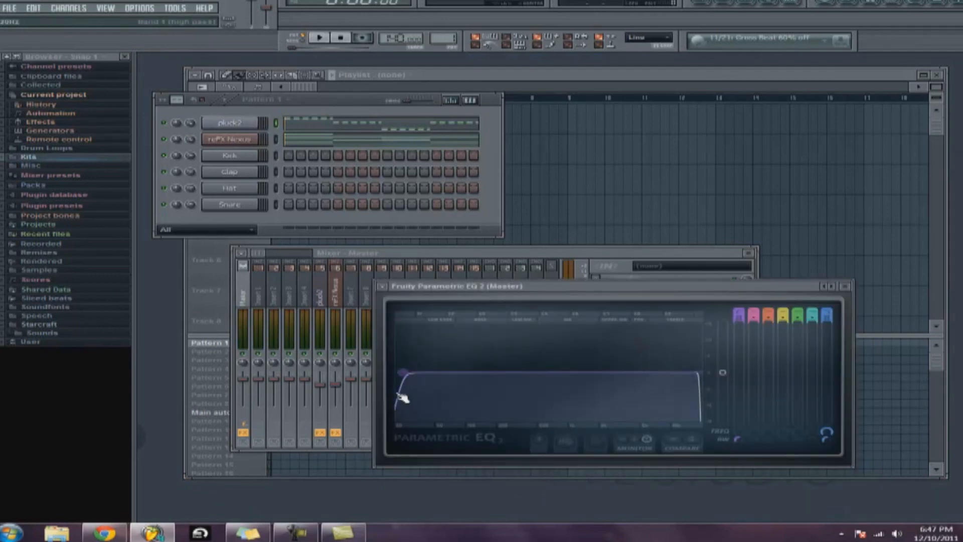
pyautogui.moveTo(403, 374); pyautogui.dragTo(700, 381)
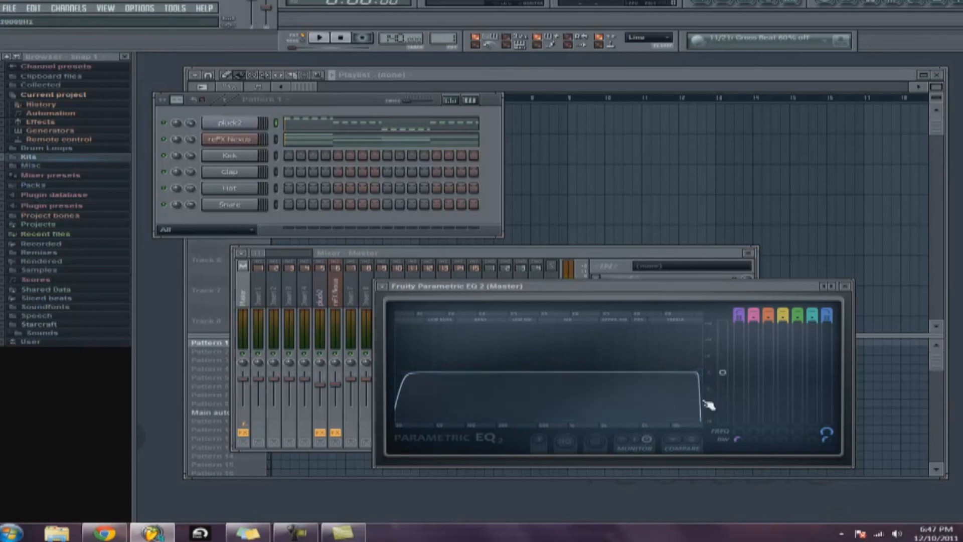
pyautogui.click(382, 286)
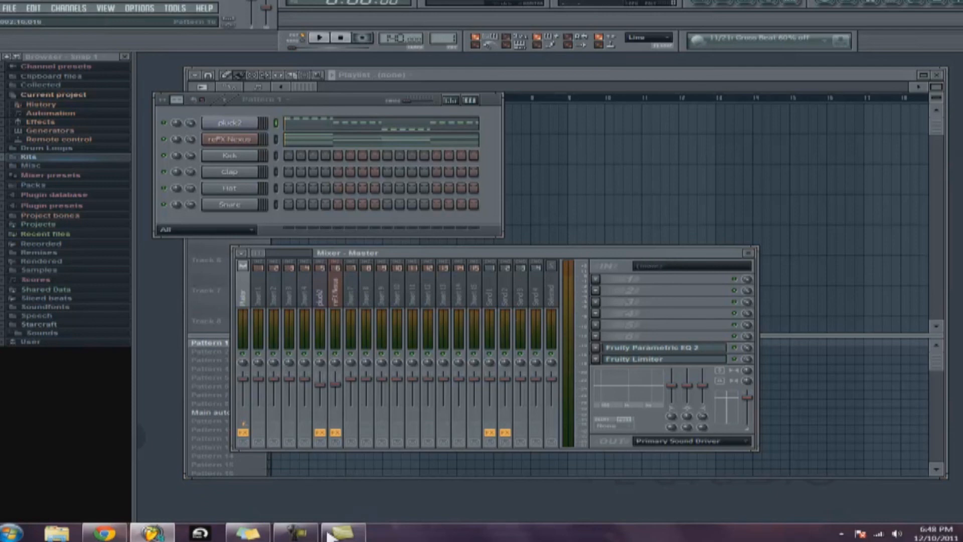
pyautogui.click(292, 534)
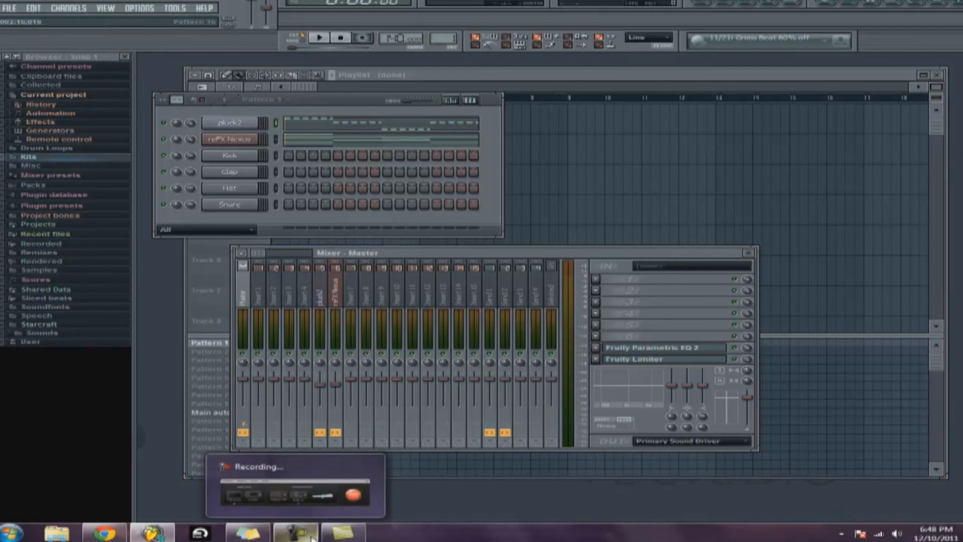